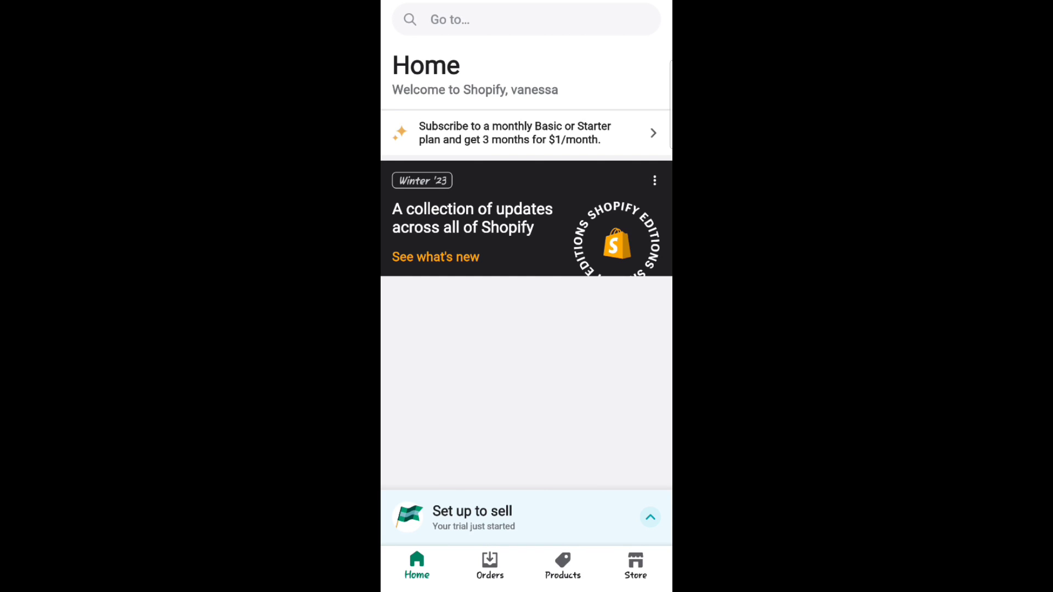
- Move between Orders, Store and Home, ending on the Store menu with Customers, Marketing and Discounts
click(488, 564)
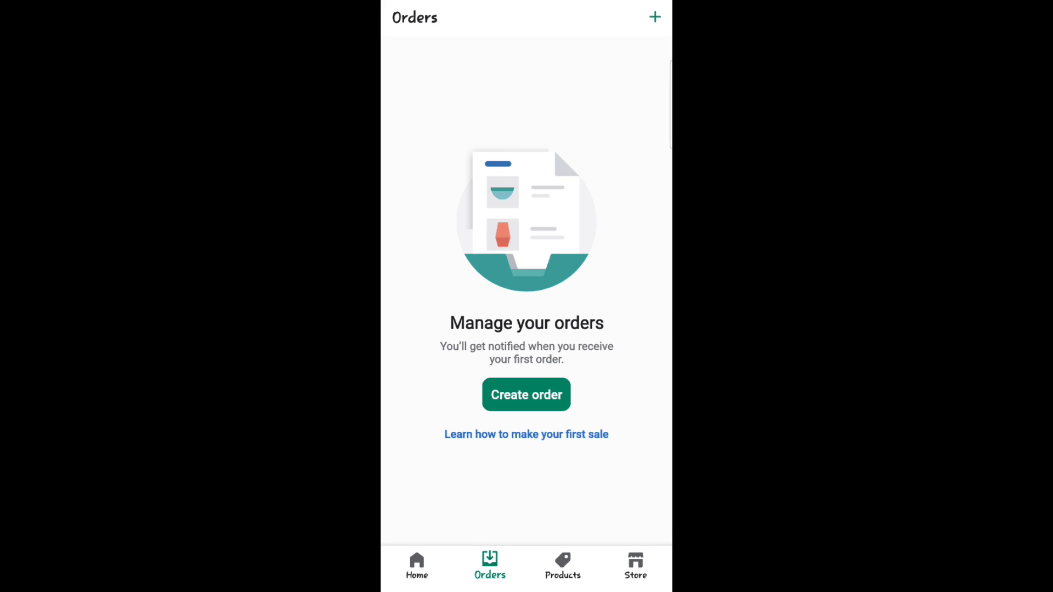
click(634, 566)
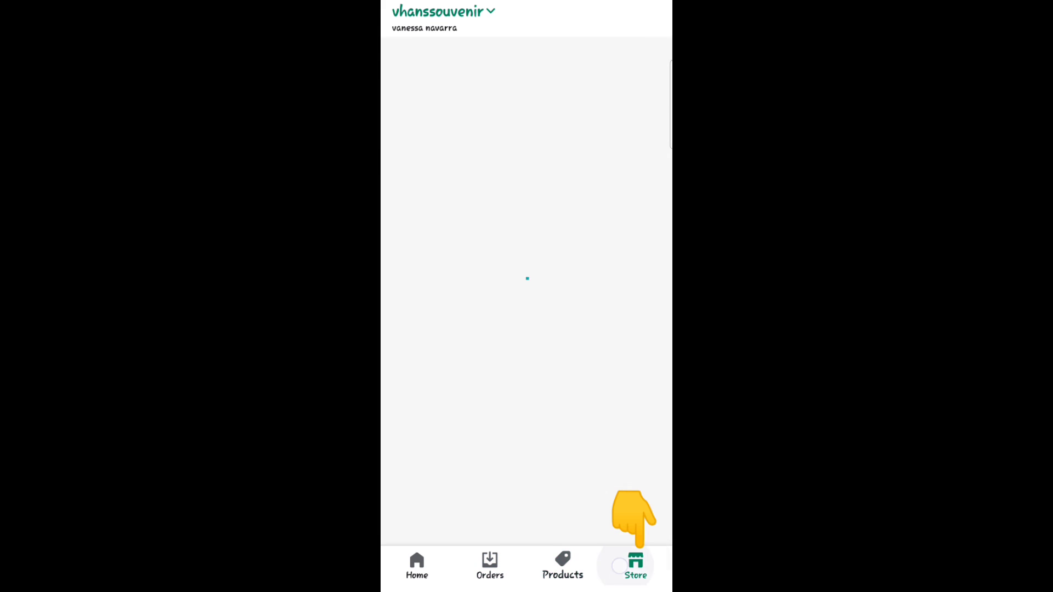
click(416, 566)
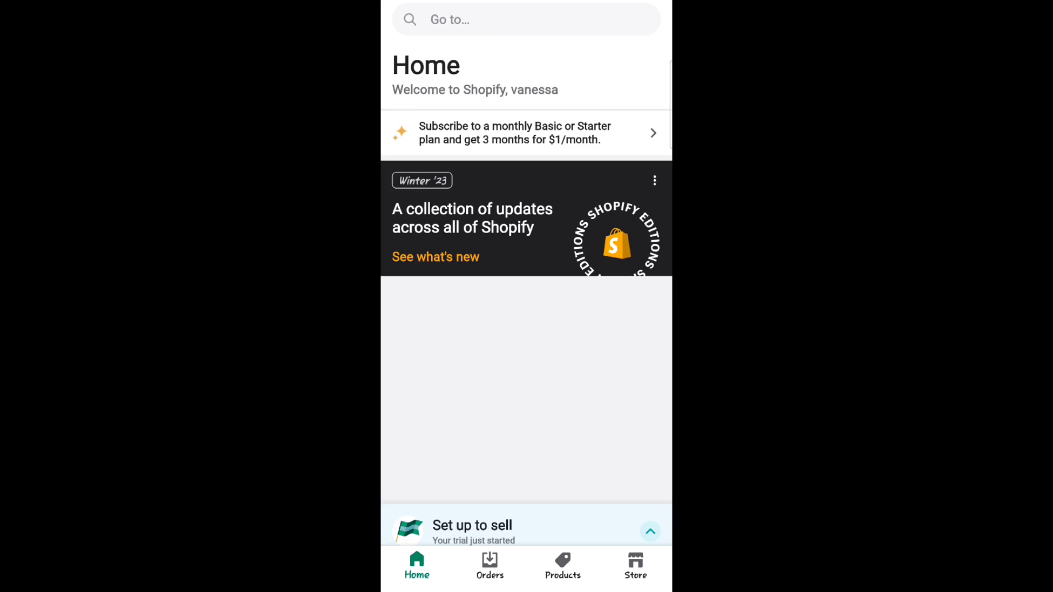
click(634, 564)
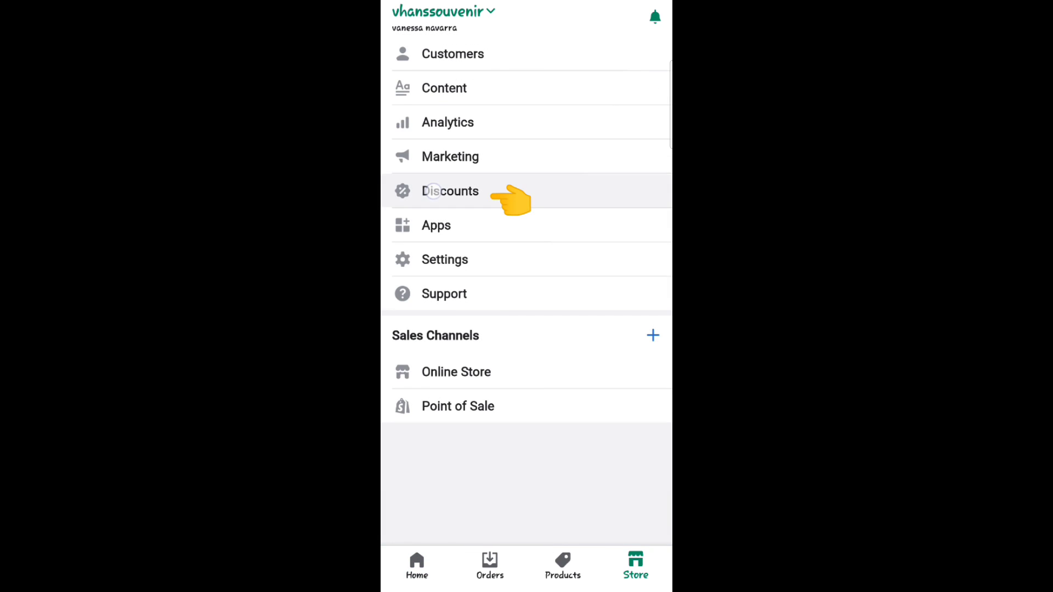
- Go to Discounts and create a new Free shipping discount code
click(449, 191)
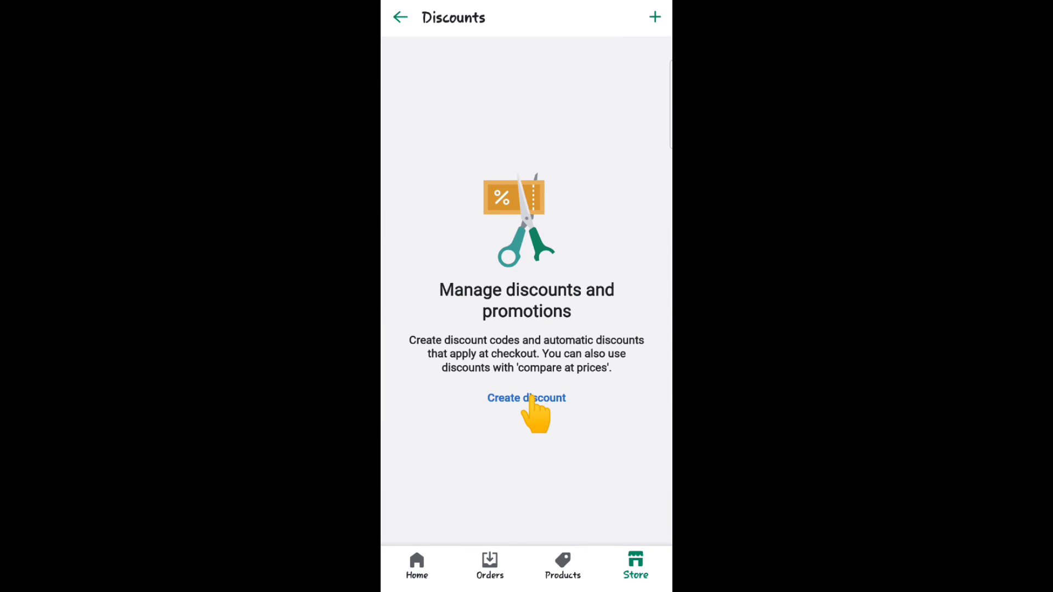
click(525, 398)
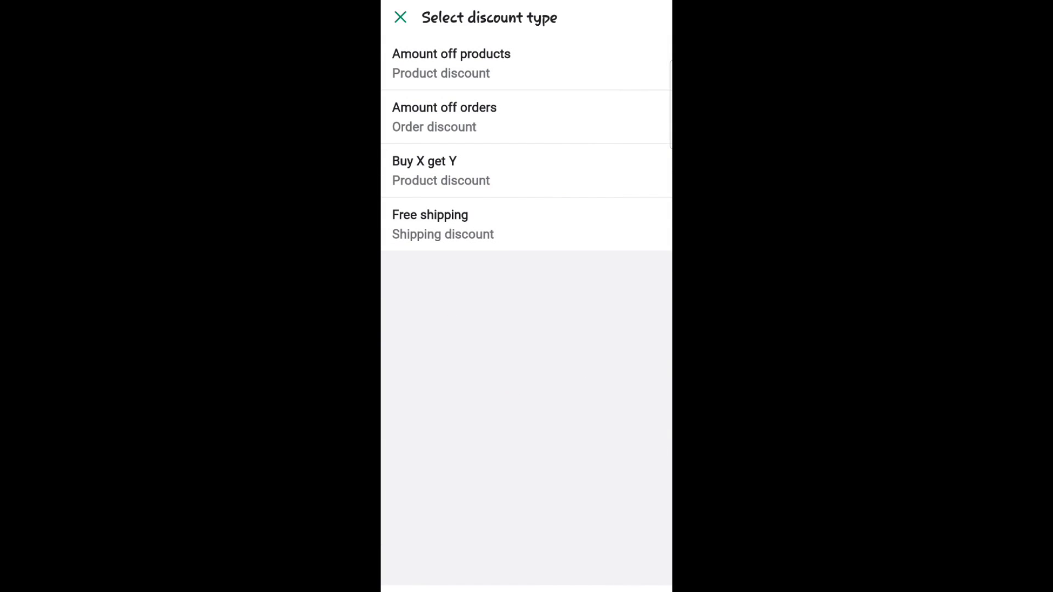
click(430, 224)
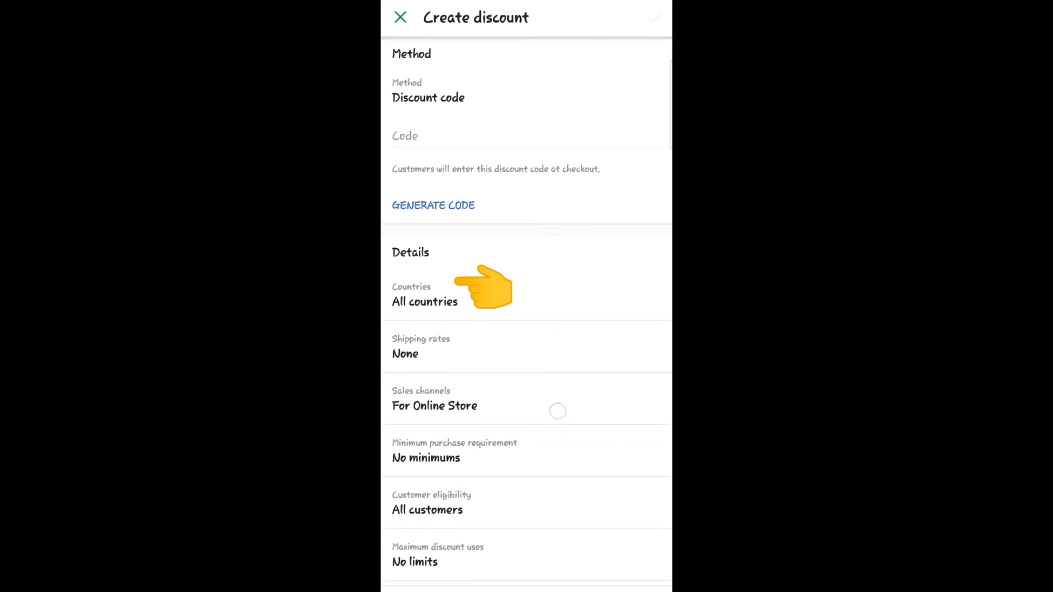
- Open the discount's Countries field under Details and tick Canada
click(424, 294)
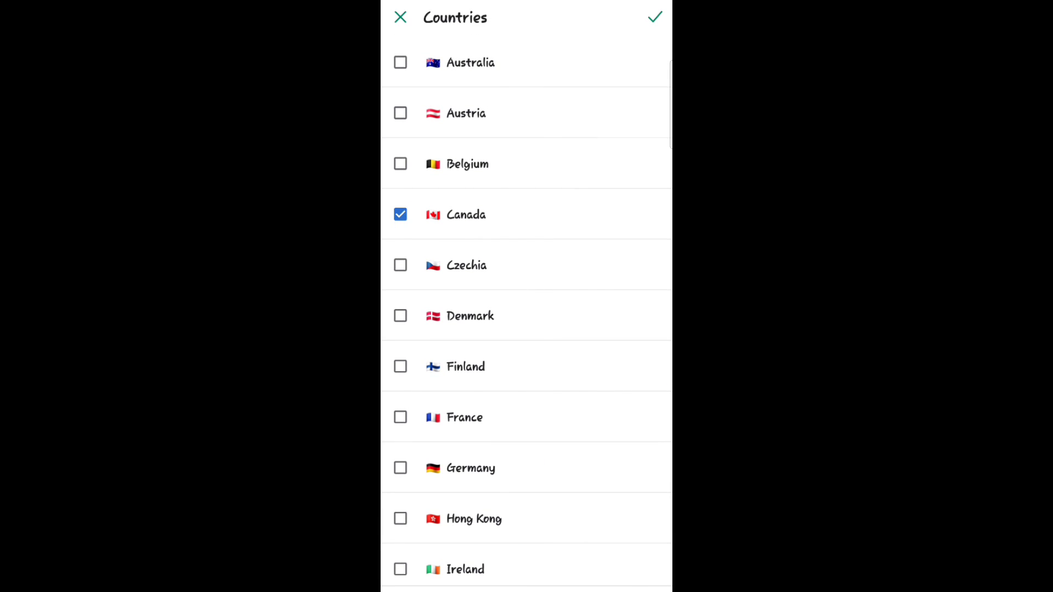
click(400, 62)
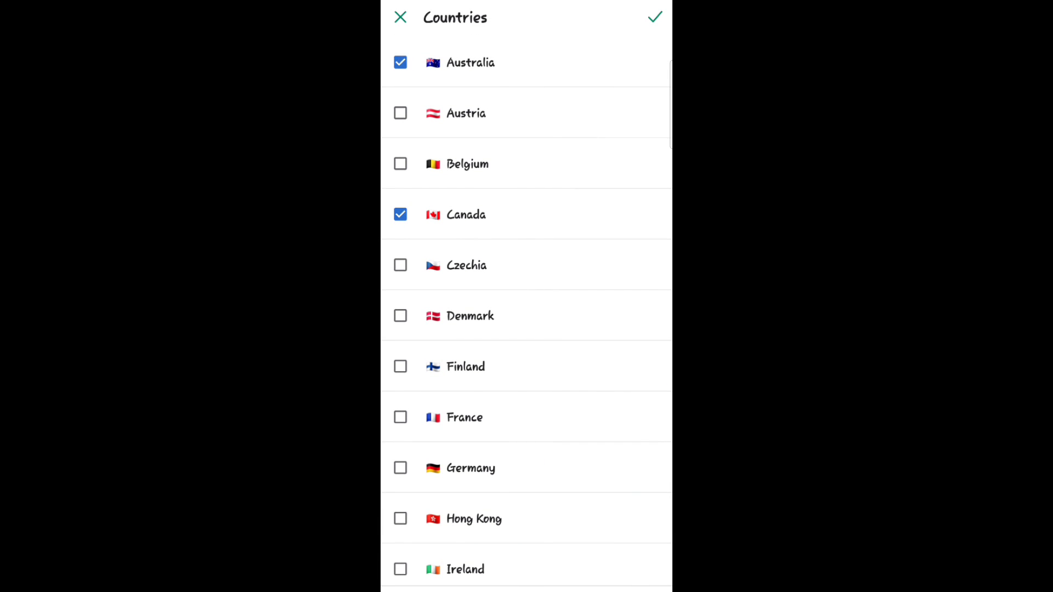
click(400, 569)
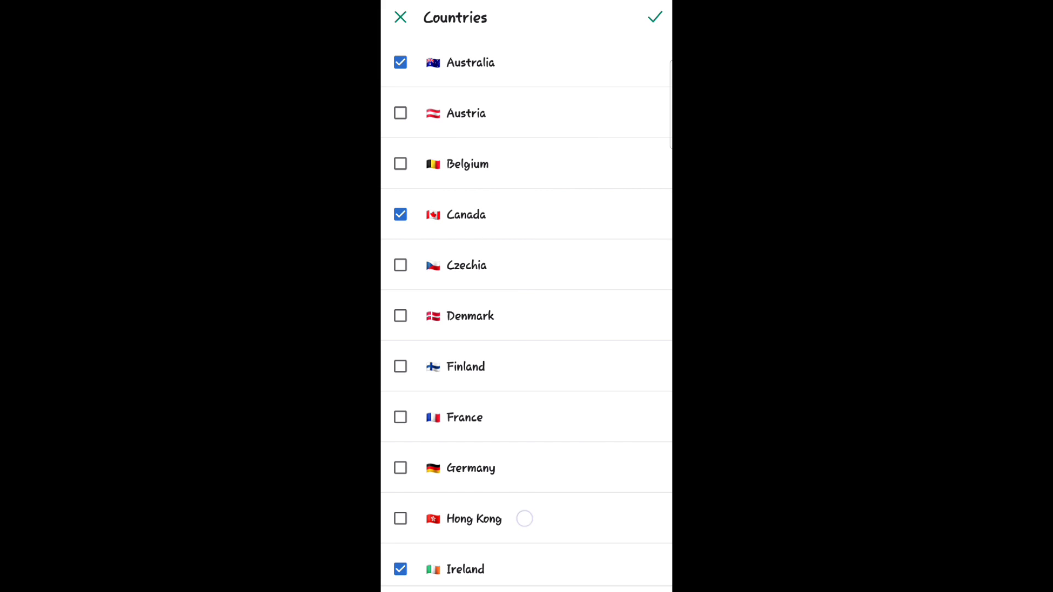
click(400, 518)
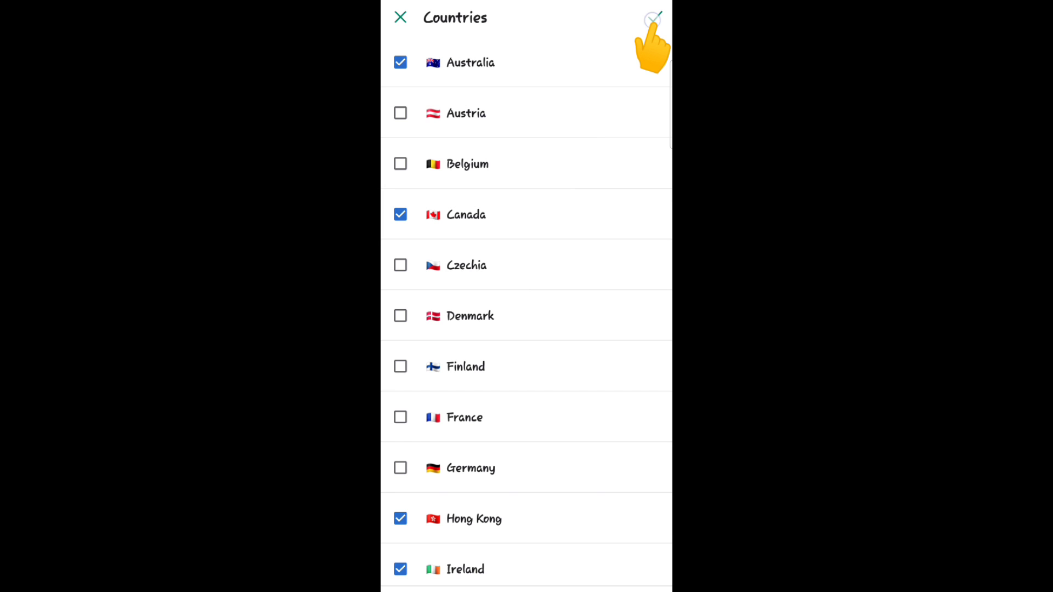
click(651, 18)
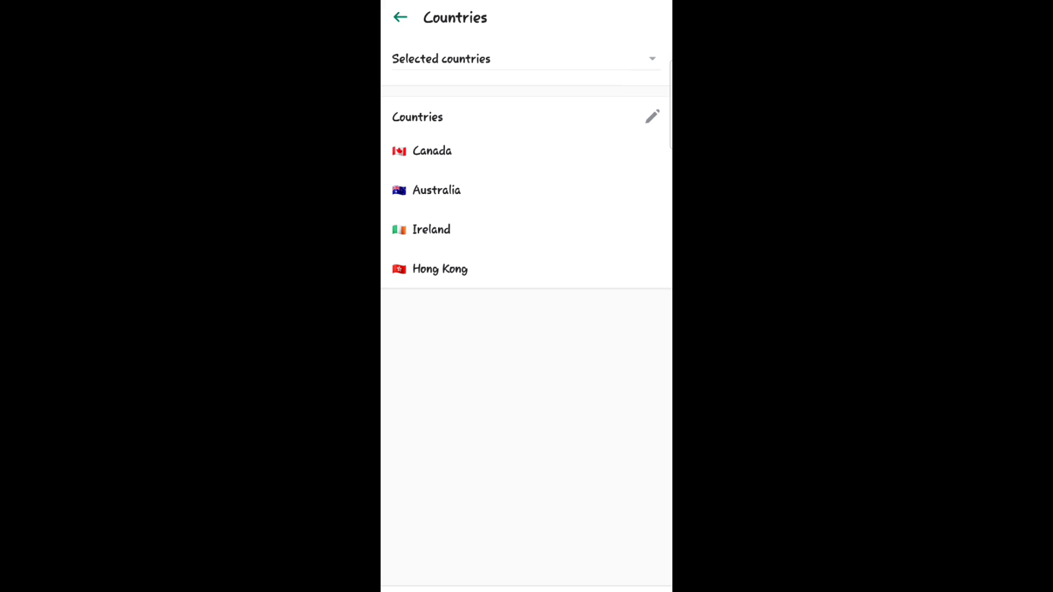
click(400, 17)
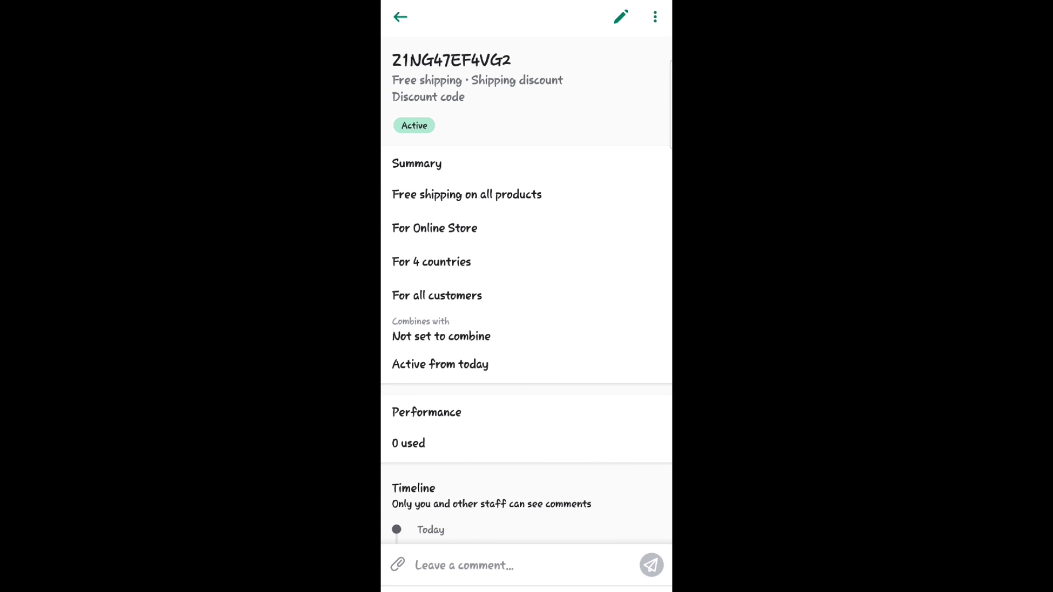
scroll(down, 3)
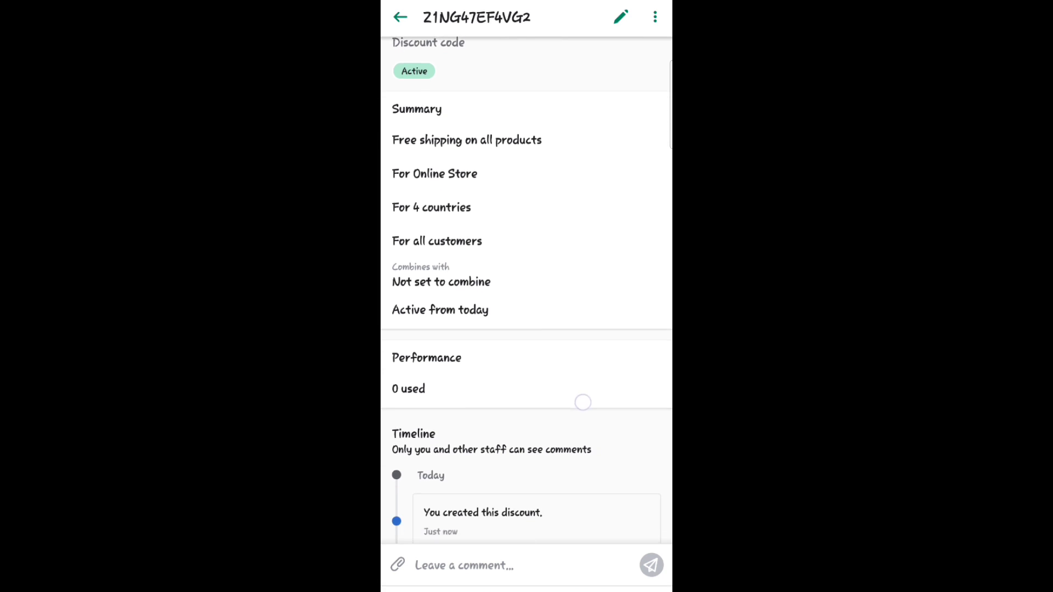
scroll(up, 3)
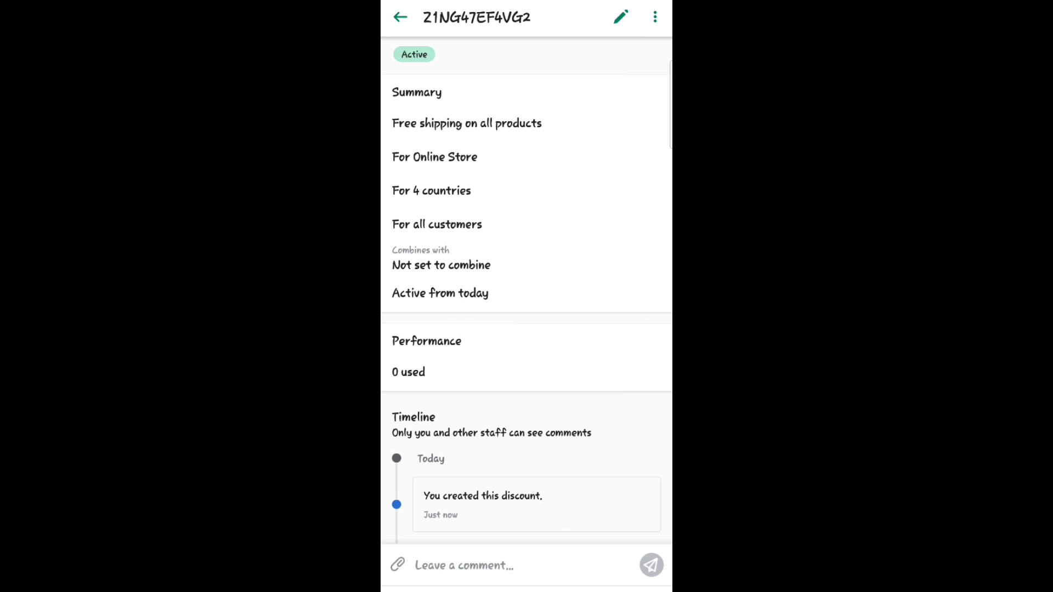
scroll(down, 3)
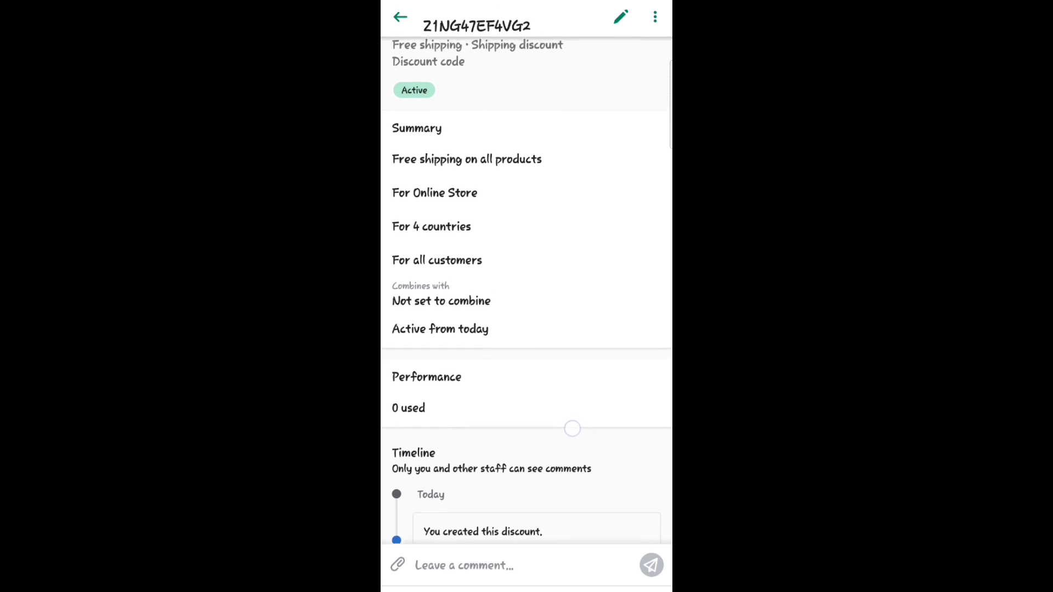